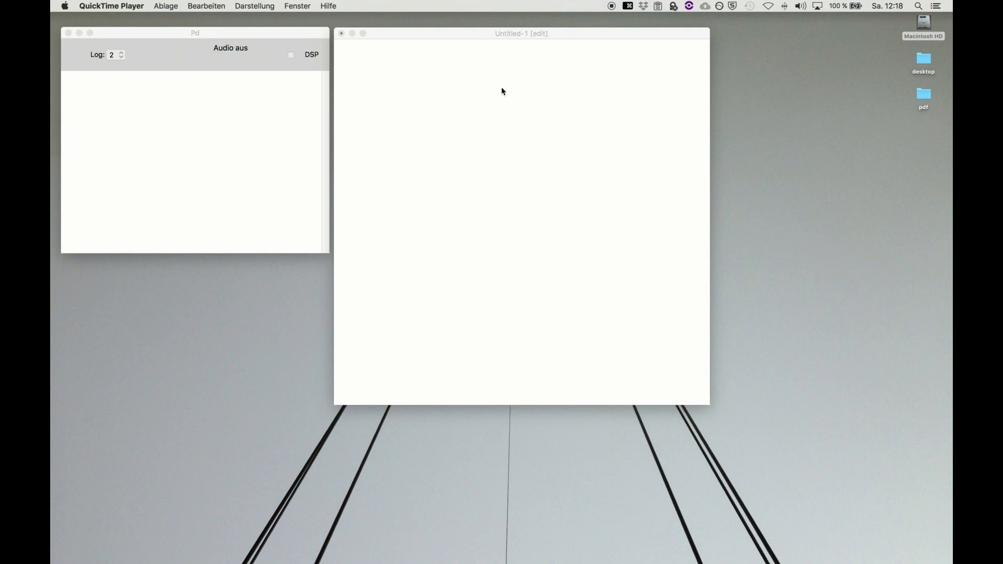
- Place a new object box in the empty patch for the mod object
key("cmd+1")
type("mod")
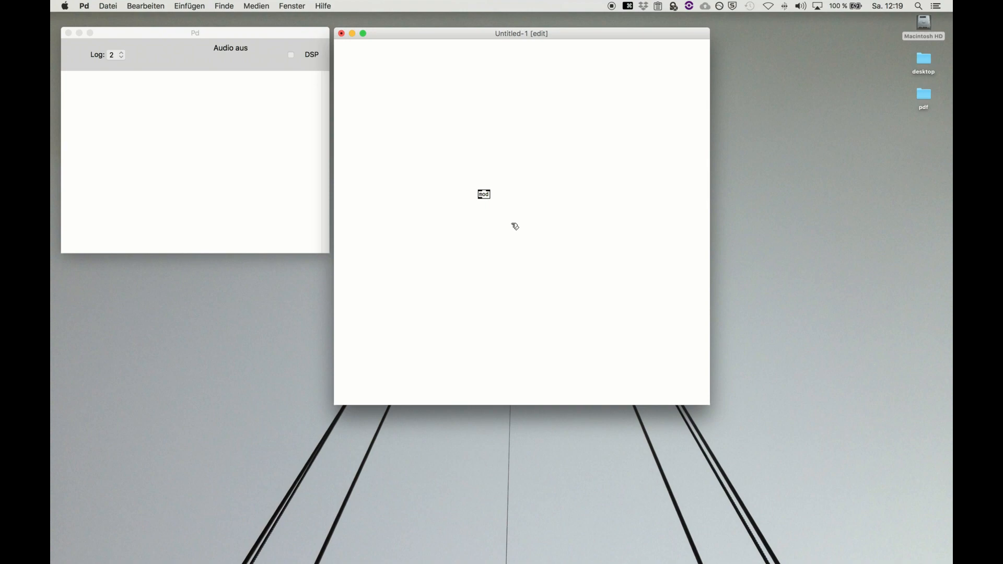
- Give the mod object the argument 8 and leave edit mode to try it
left_click(483, 194)
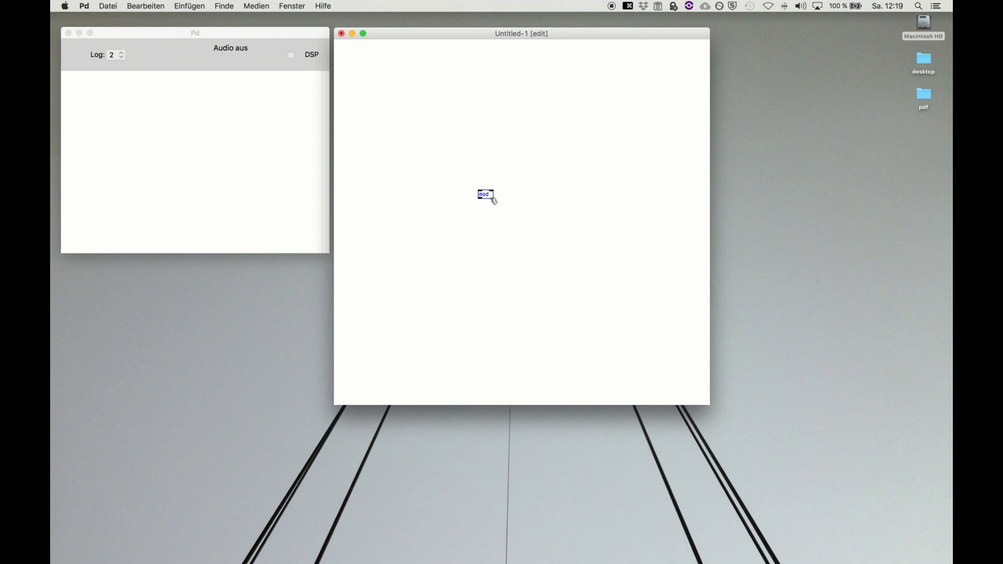
type("8")
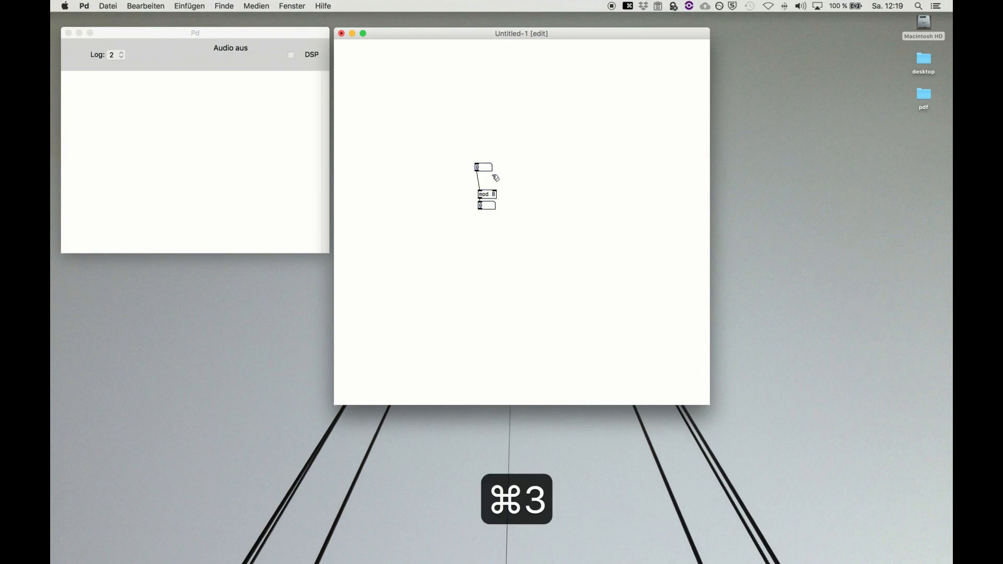
key("cmd+e")
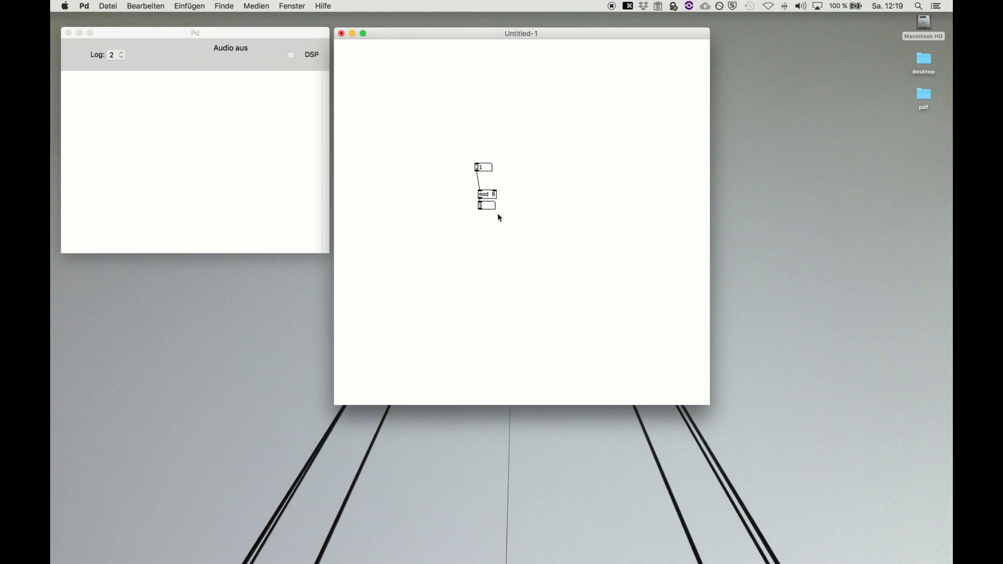
- Add a + 1 object under mod 8 and drag the top number box to test the chain
key("cmd+e")
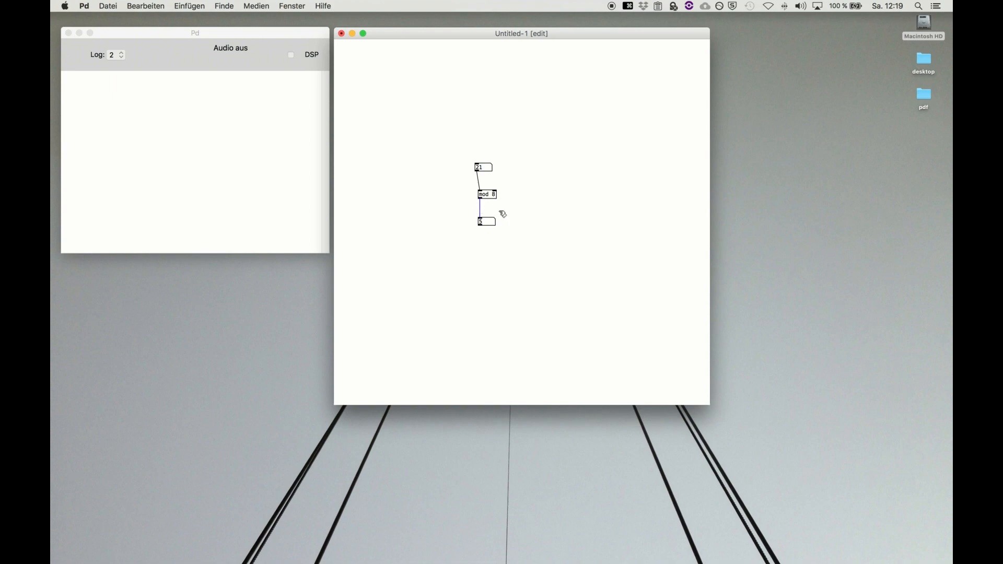
key("cmd+1")
type("+ 1")
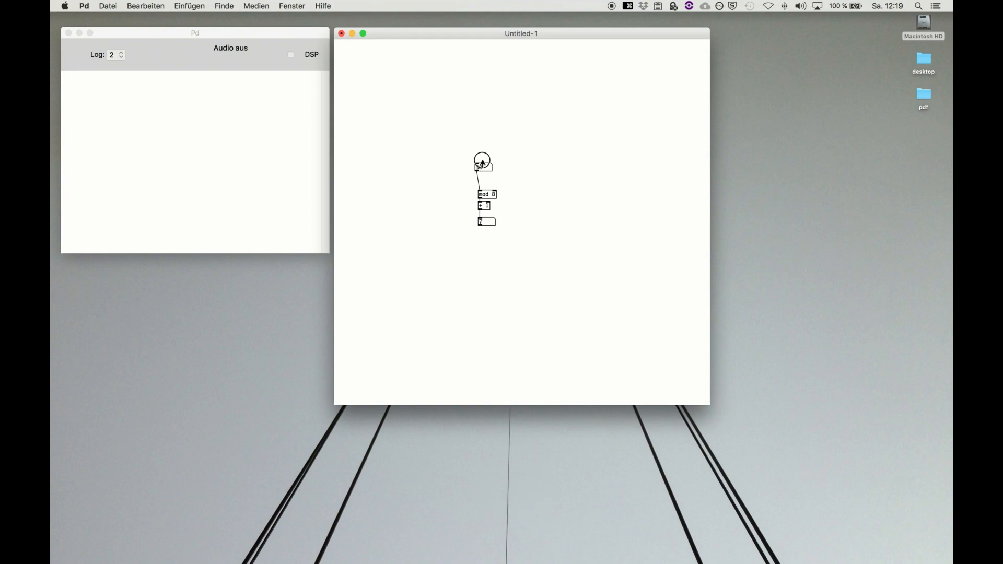
left_click(483, 160)
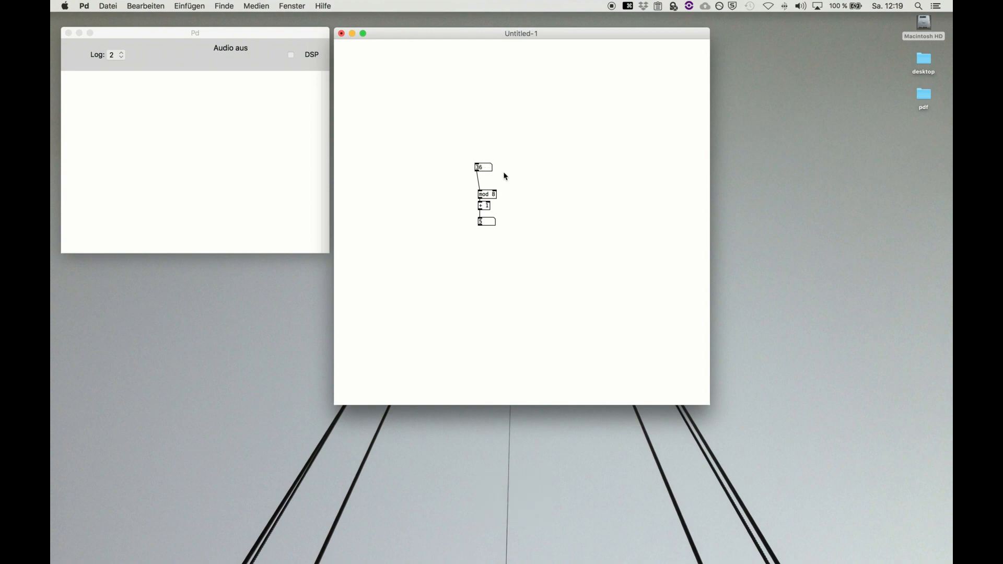
- Build a second branch with mod 3, + 1 and its own number box off the top number box
key("cmd+e")
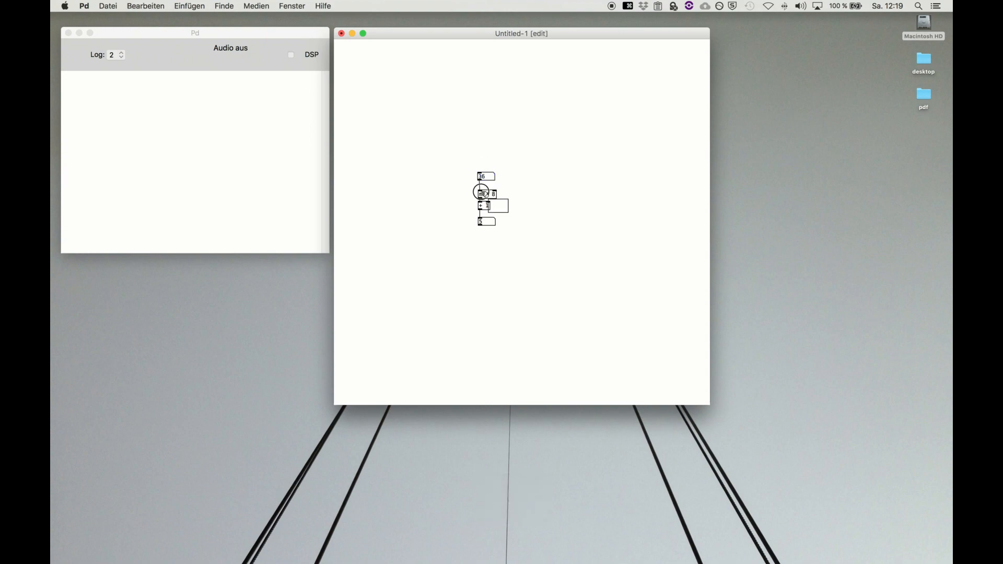
key("cmd+v")
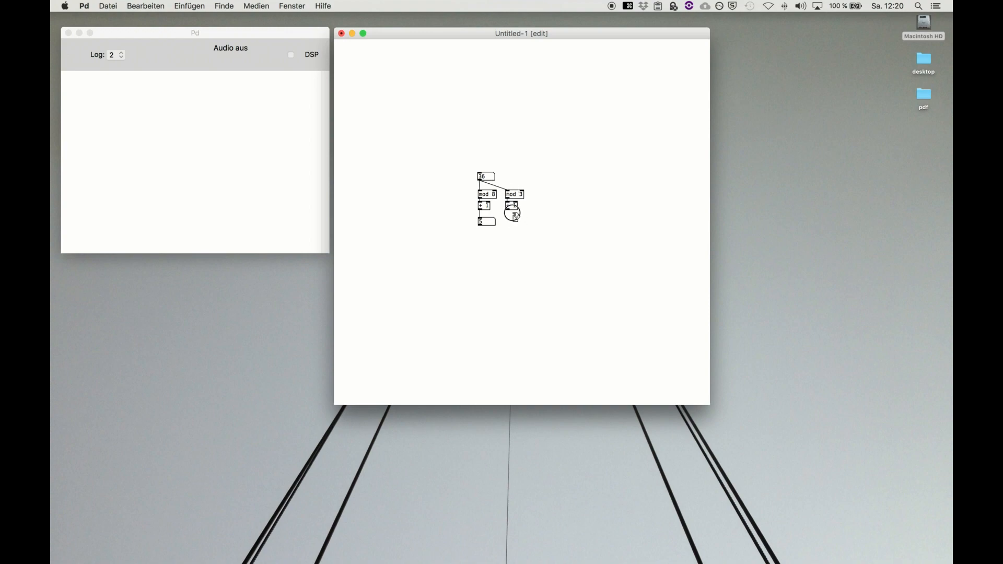
key("cmd+e")
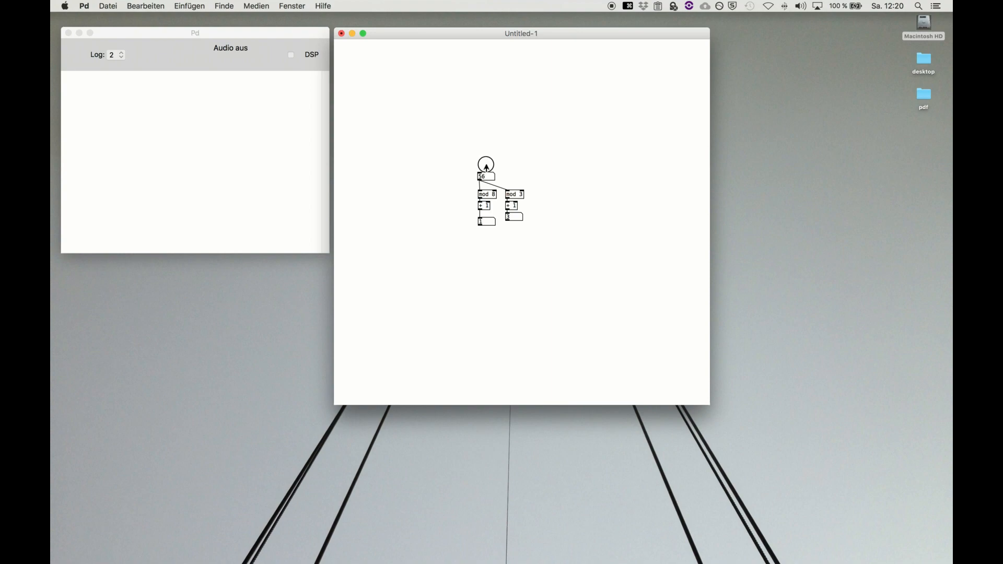
- Change the top number box value to test both branches before adding the counter
left_click(486, 164)
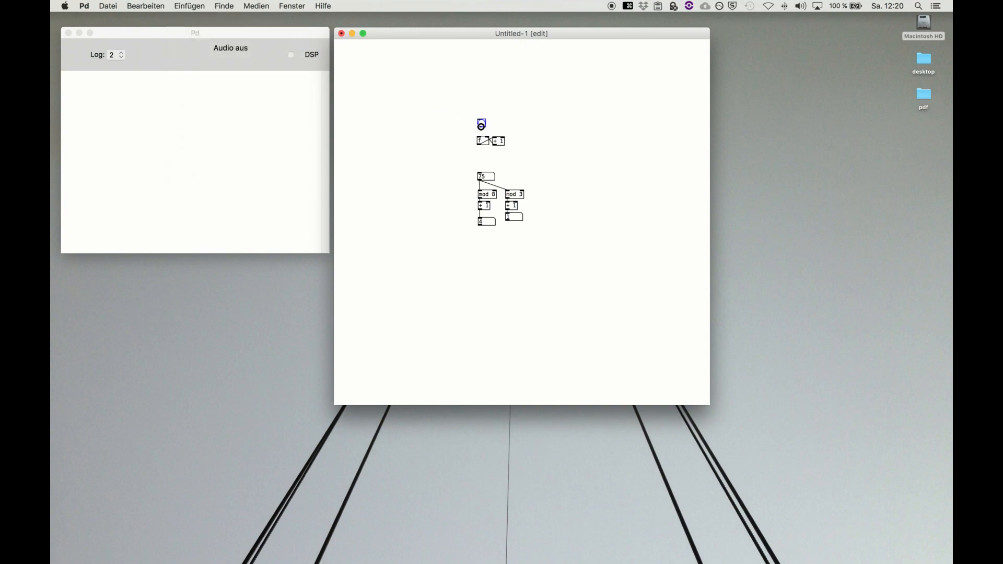
- Wire the counter's float outlet into the top number box and leave edit mode
left_click(481, 125)
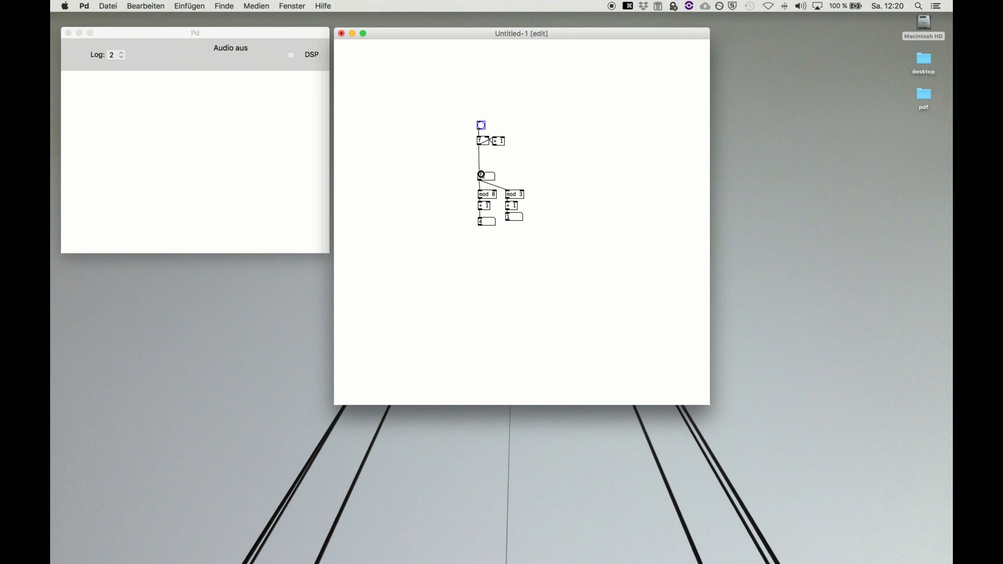
key("cmd+e")
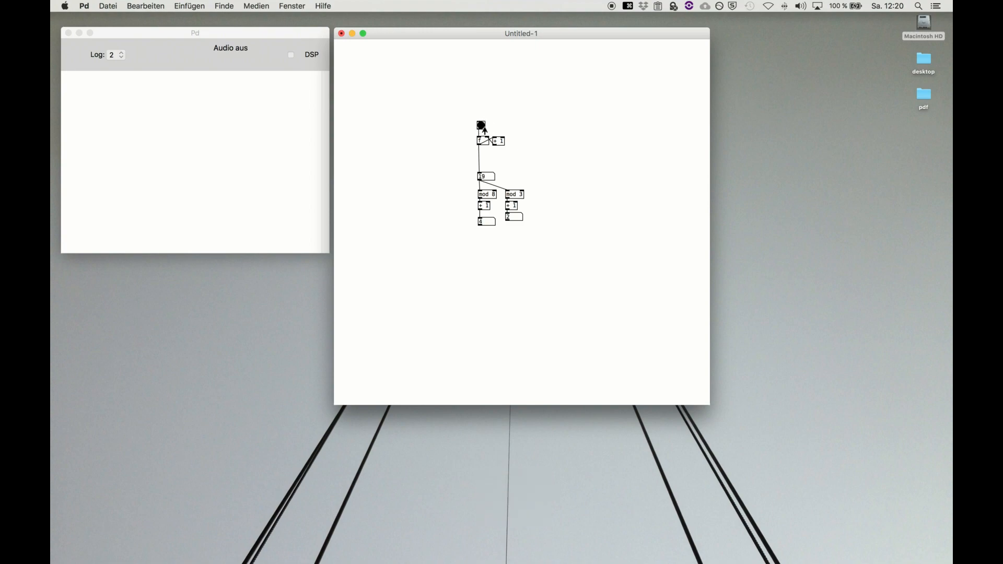
- Fire the bang three times so the mod 8 and mod 3 number boxes cycle
left_click(481, 125)
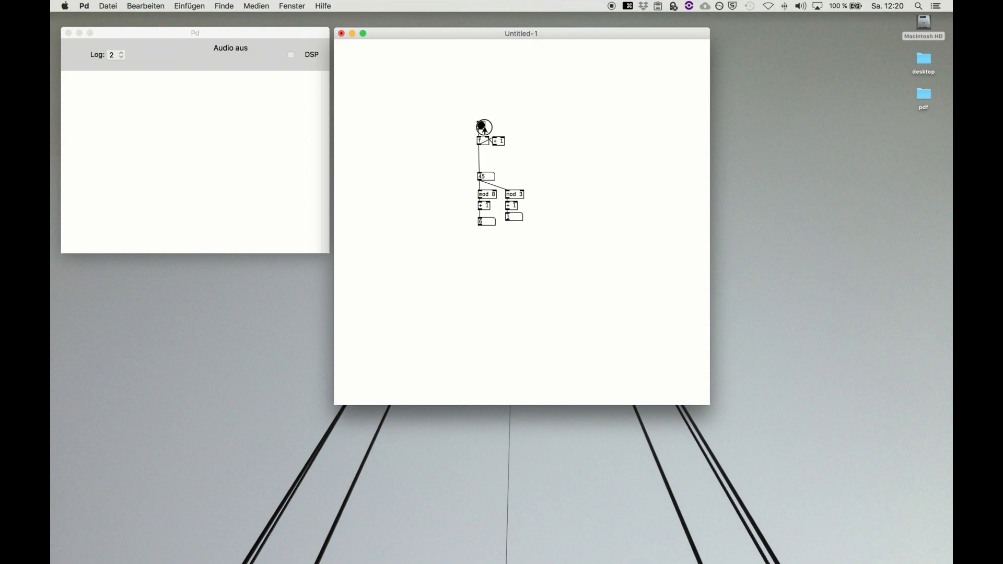
left_click(481, 126)
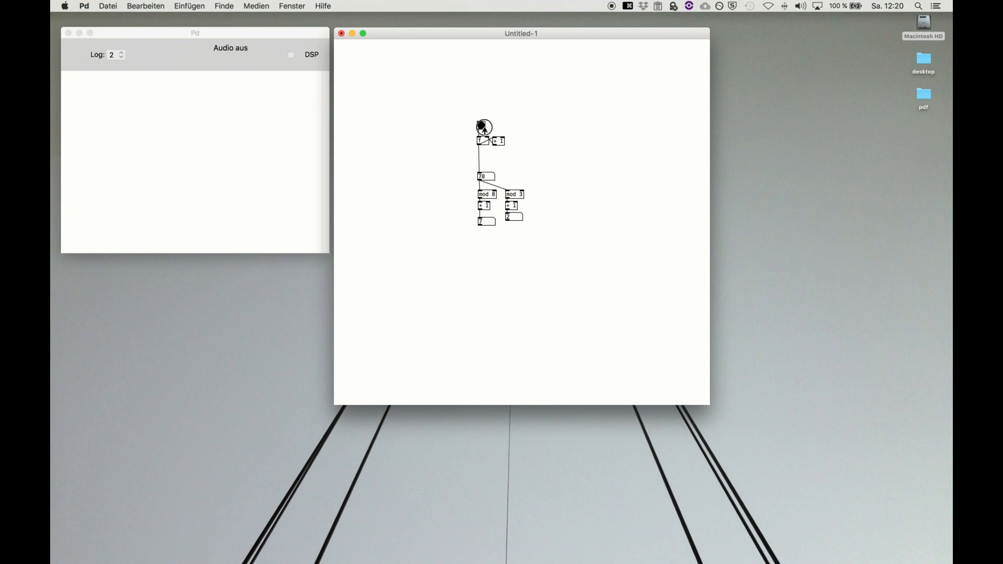
left_click(484, 127)
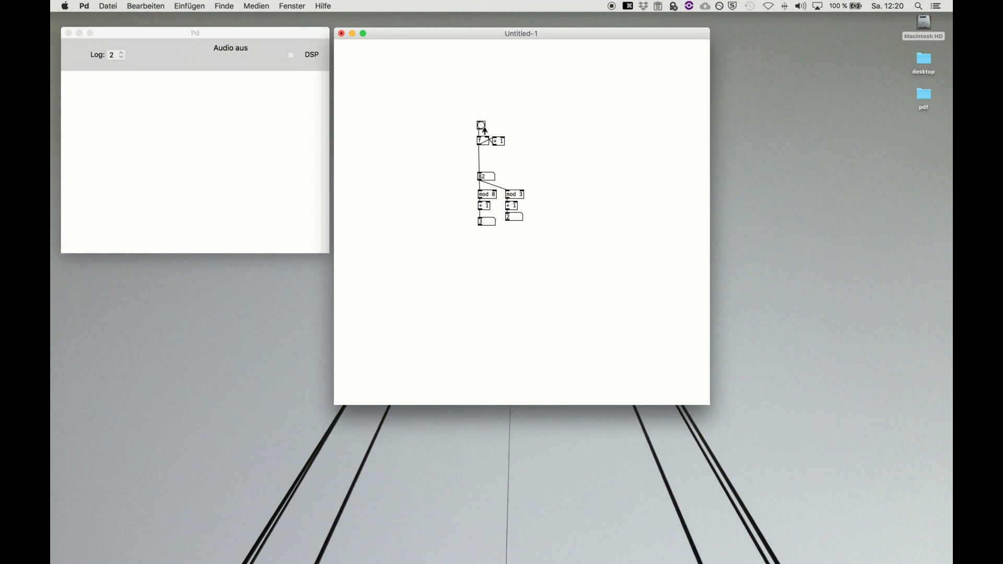